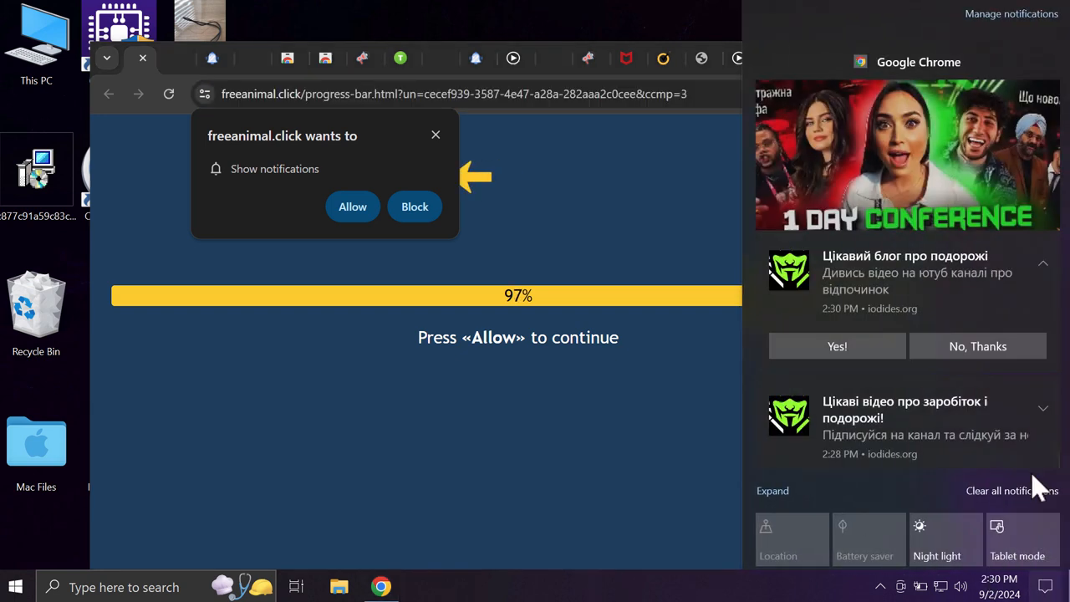
Allow notifications for freeanimal.click and cartech.cfd, then leave a blank new tab open
left_click(351, 208)
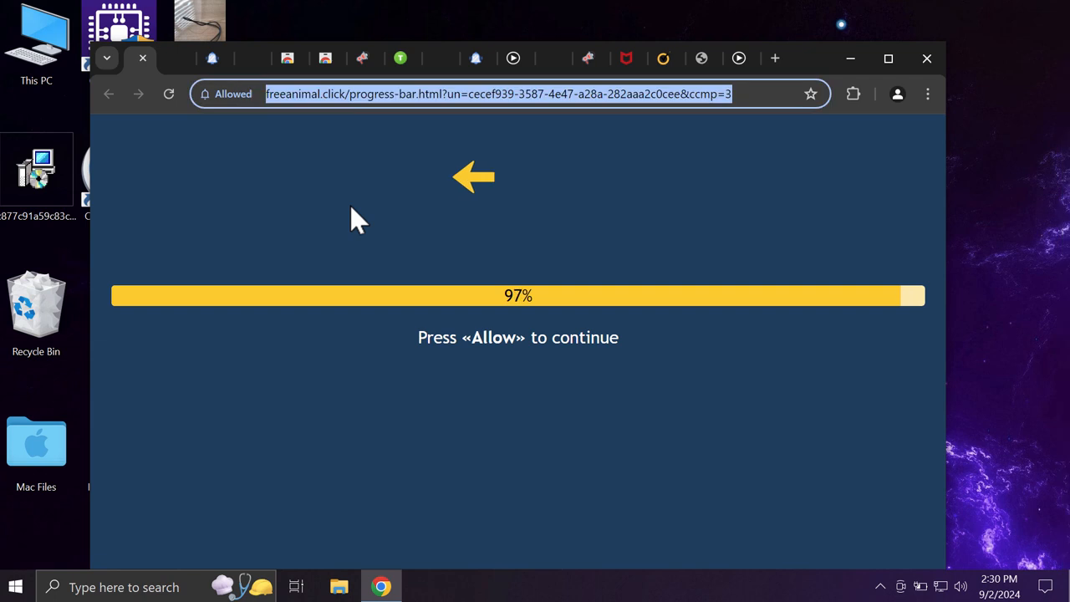
mouse_move(774, 57)
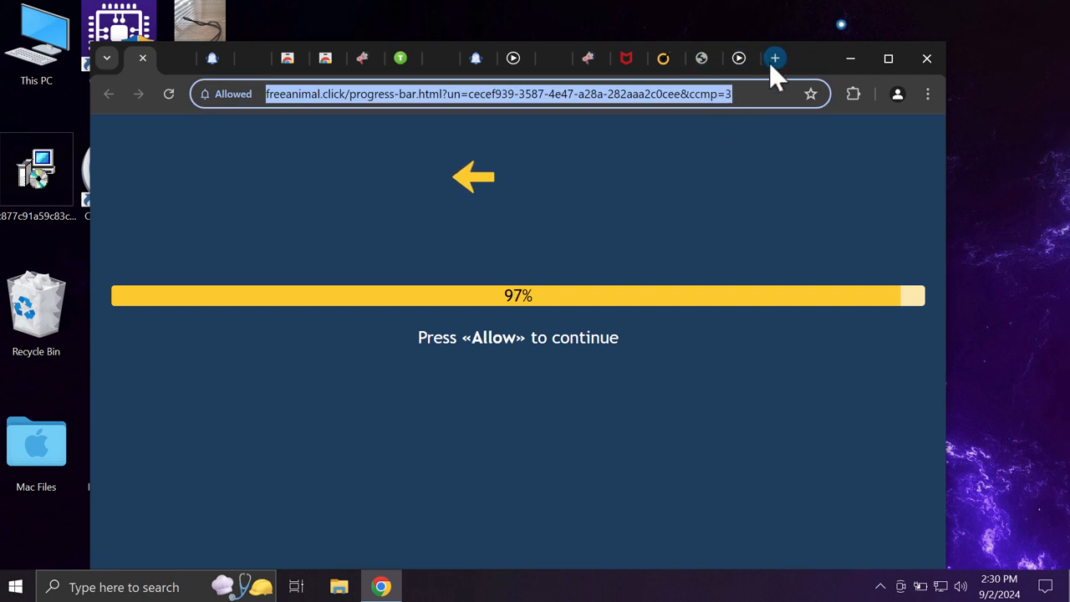
mouse_move(775, 58)
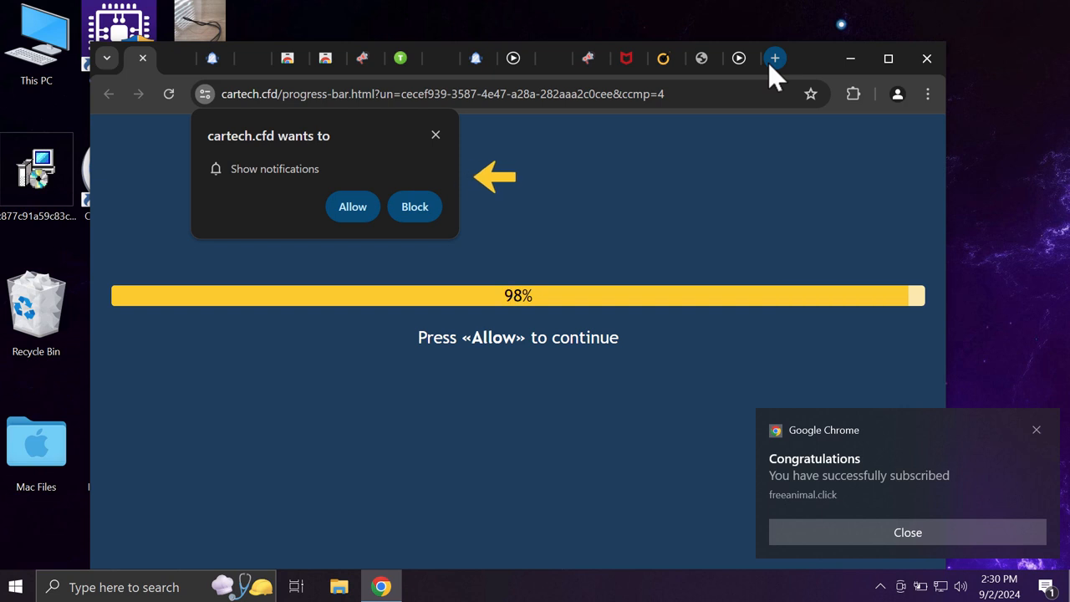
left_click(351, 208)
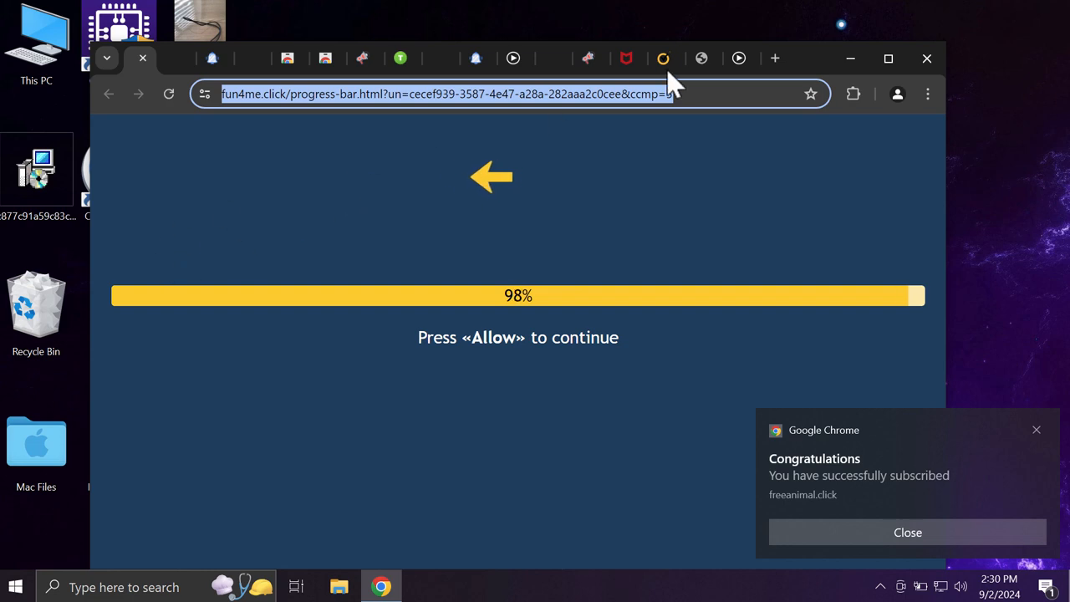
left_click(775, 57)
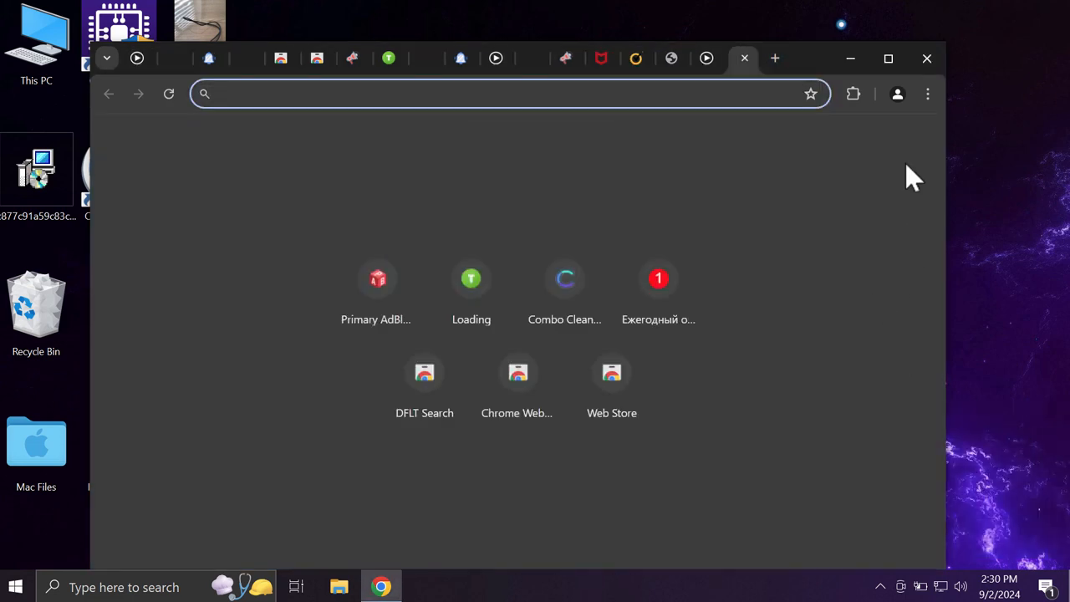
Reach the Notifications permissions page via Settings > Site settings, listing the allowed spam sites
left_click(927, 94)
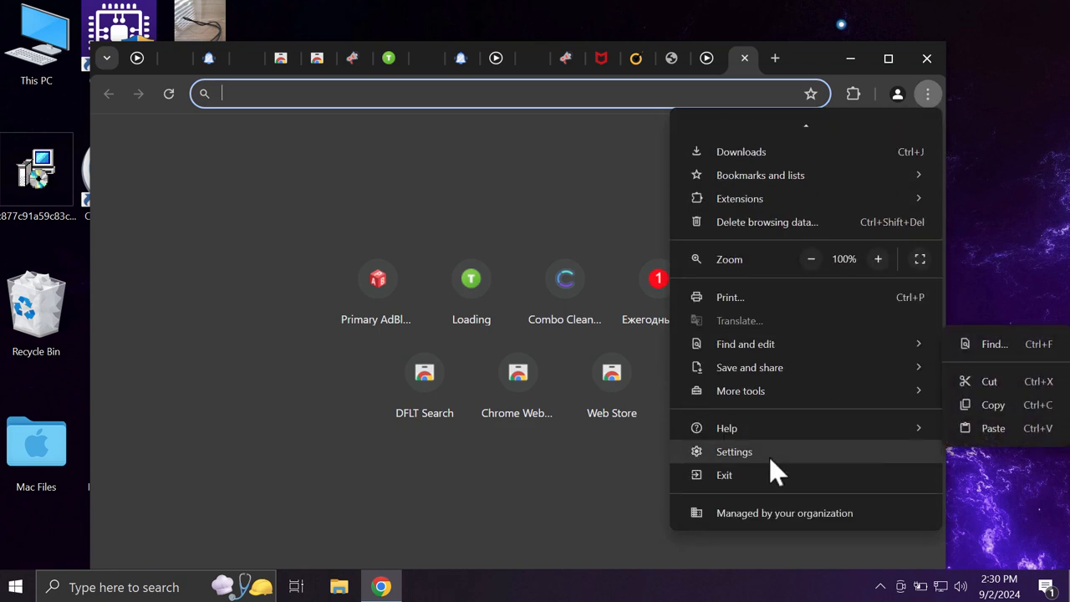
left_click(735, 452)
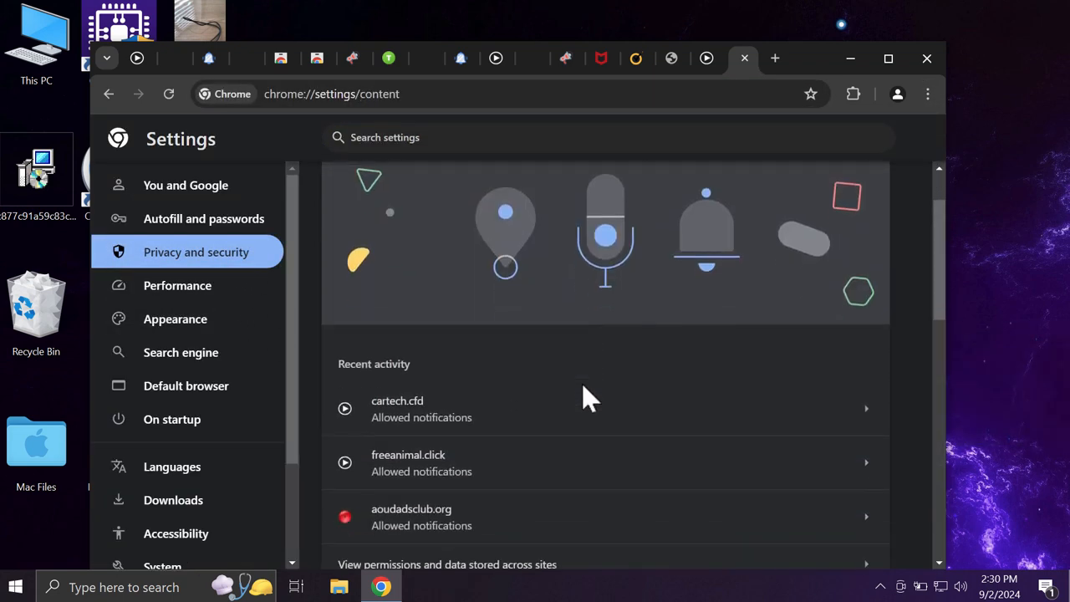
scroll("down", 3)
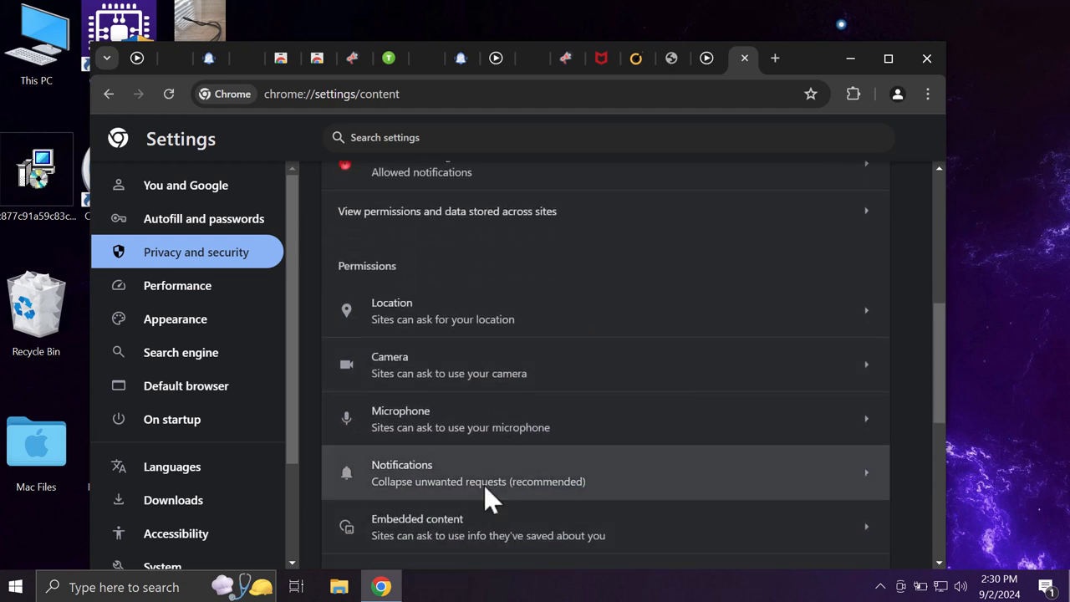
left_click(605, 472)
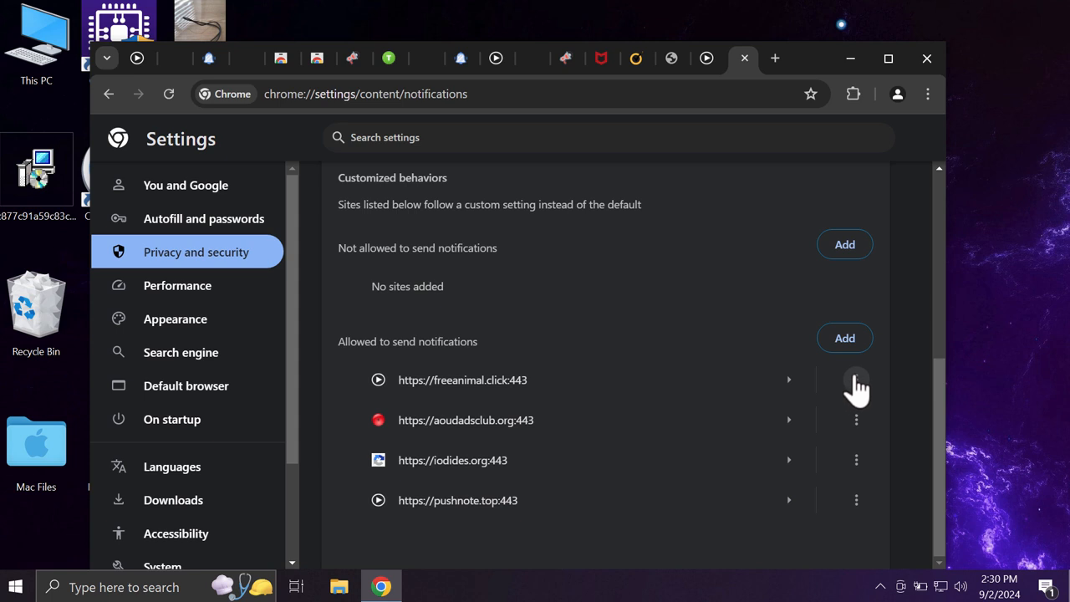
Show the options for the freeanimal.click permission entry before closing Chrome
left_click(857, 380)
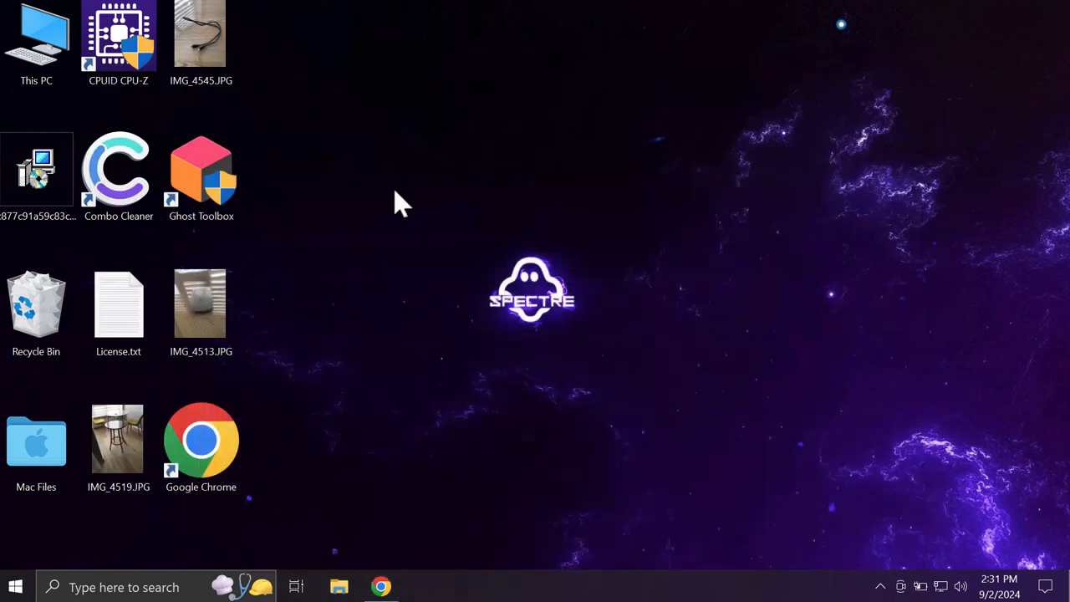
Launch Combo Cleaner from its desktop shortcut so the Dashboard appears
left_click(117, 170)
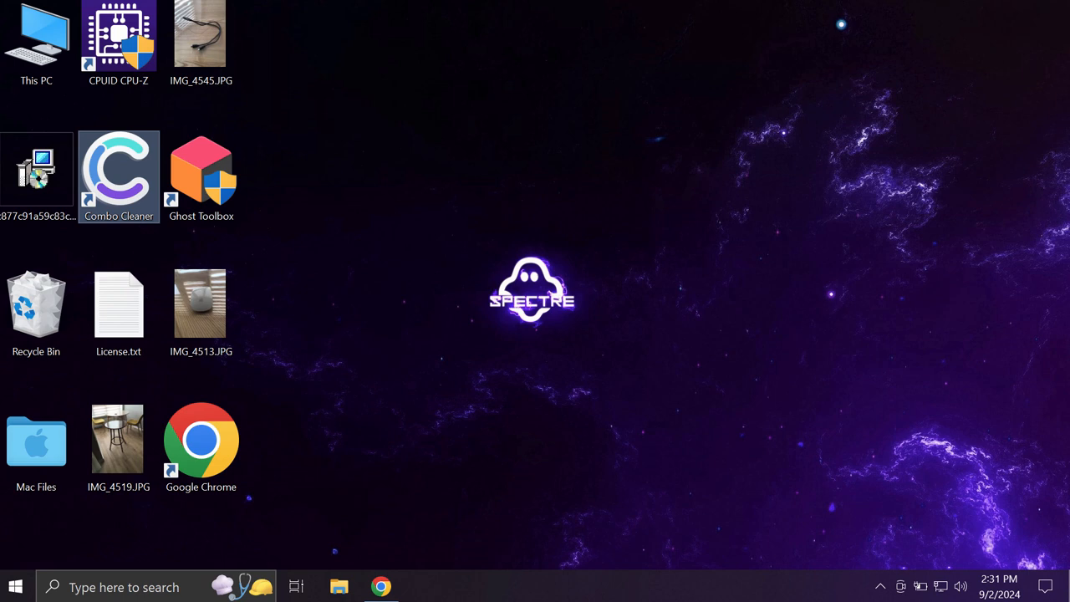
double_click(119, 176)
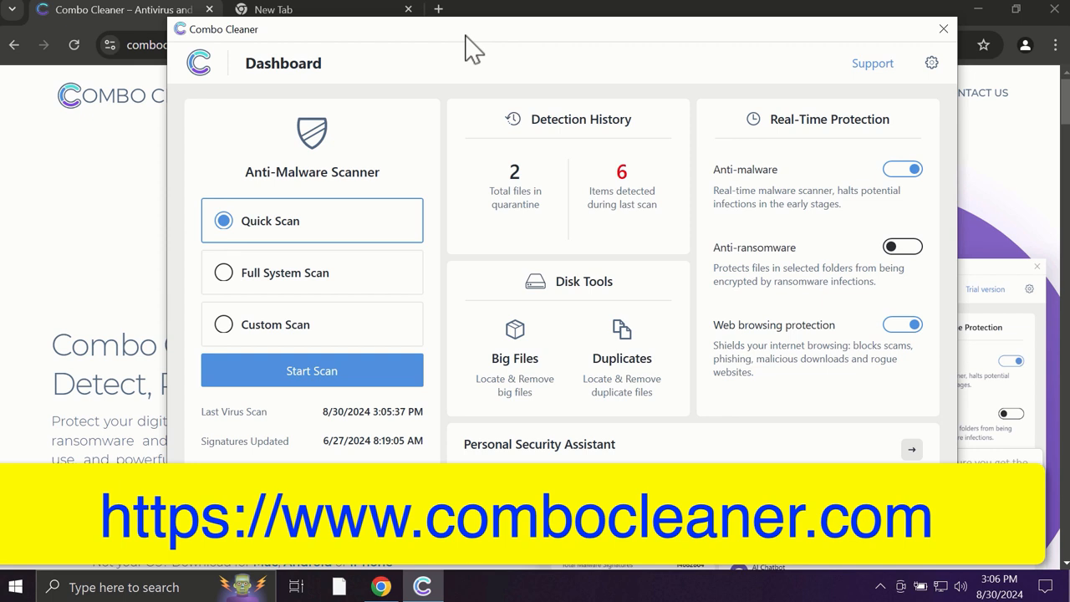
mouse_move(361, 64)
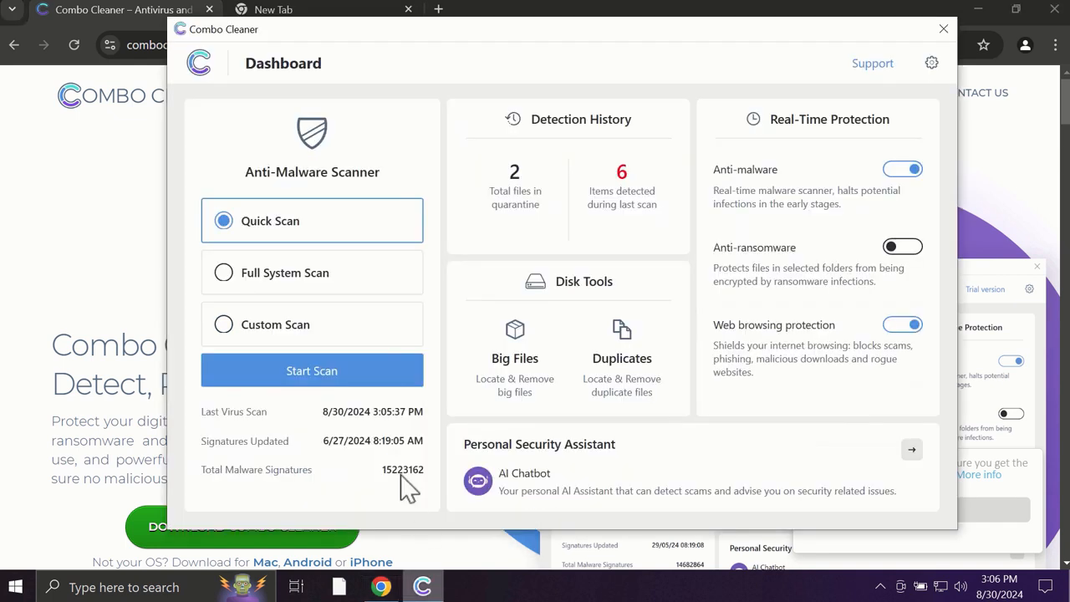
Start a Quick Scan that finishes reporting six threats: five spam ad entries and one ransomware file
left_click(311, 372)
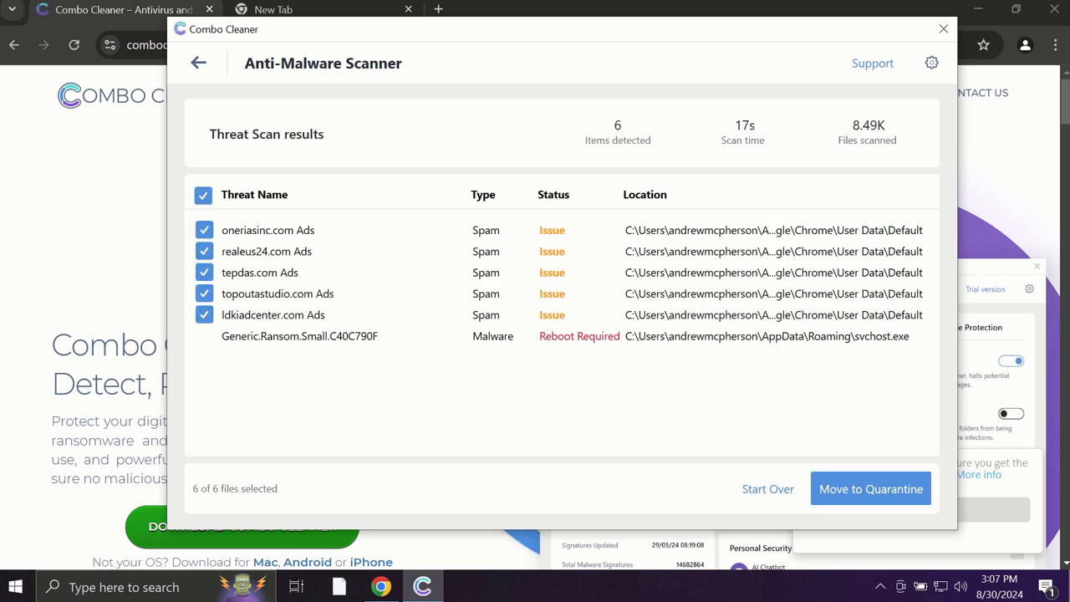
mouse_move(675, 170)
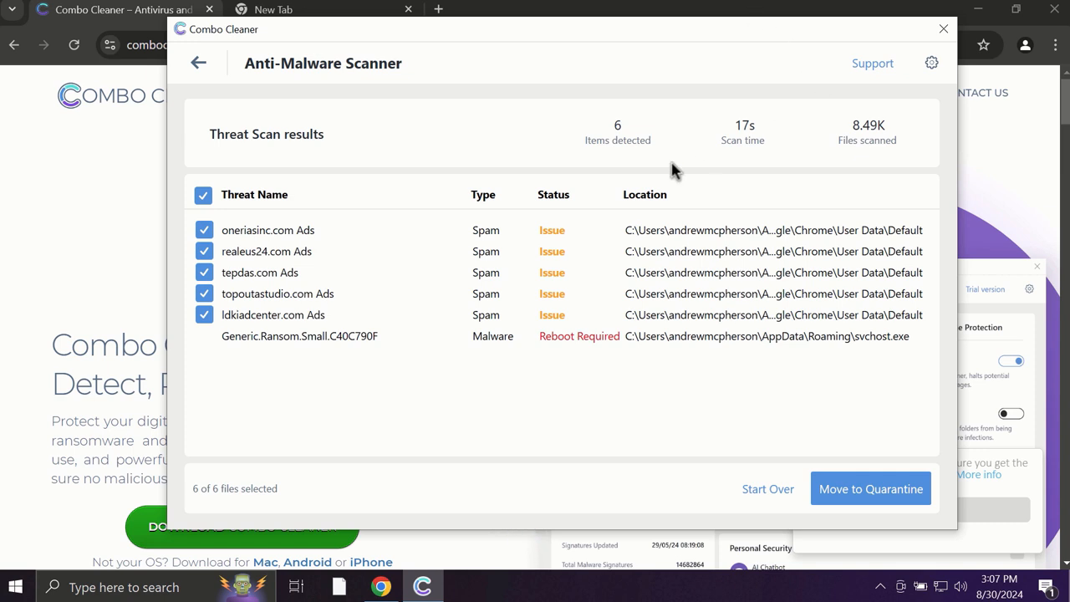
mouse_move(646, 190)
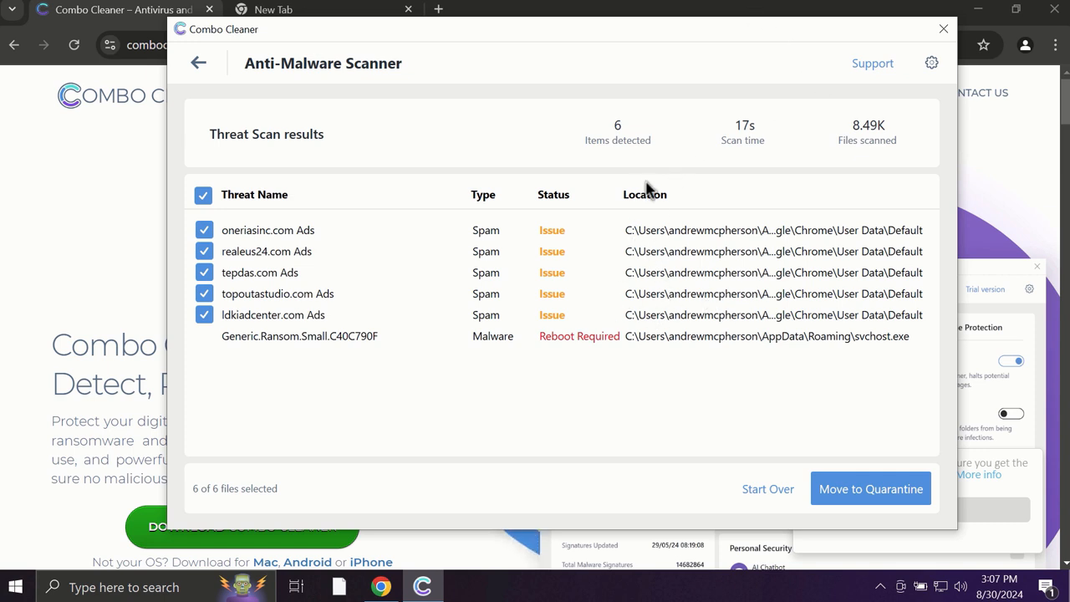
mouse_move(806, 94)
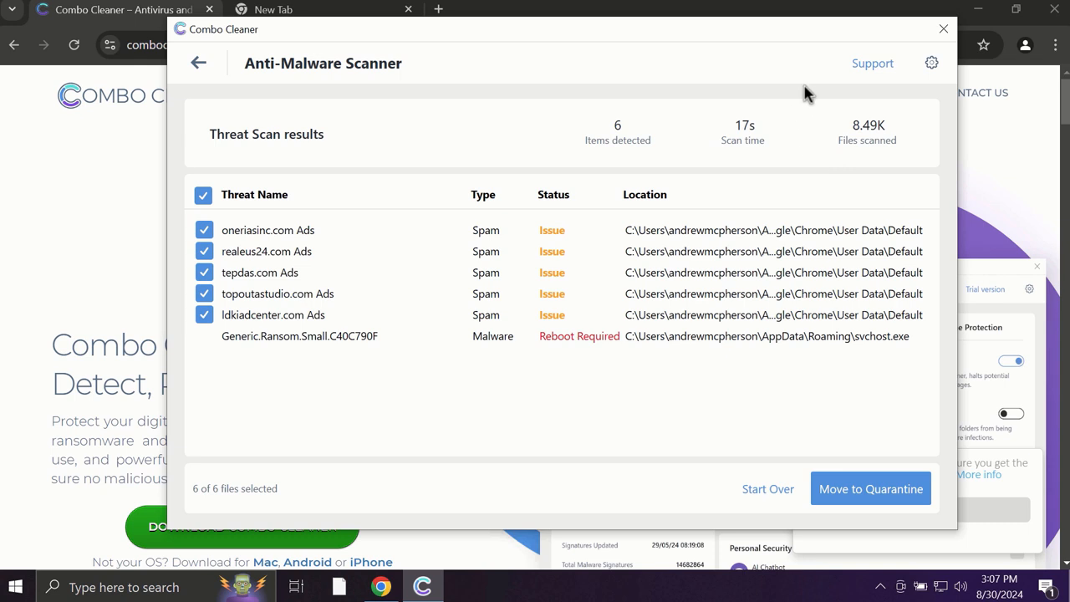
mouse_move(935, 95)
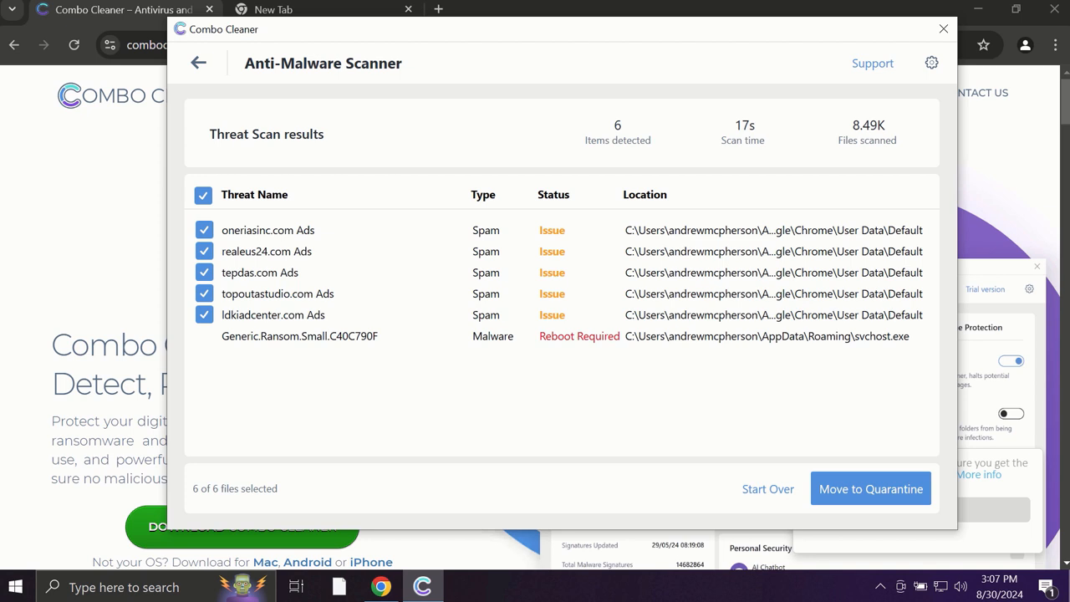
mouse_move(935, 68)
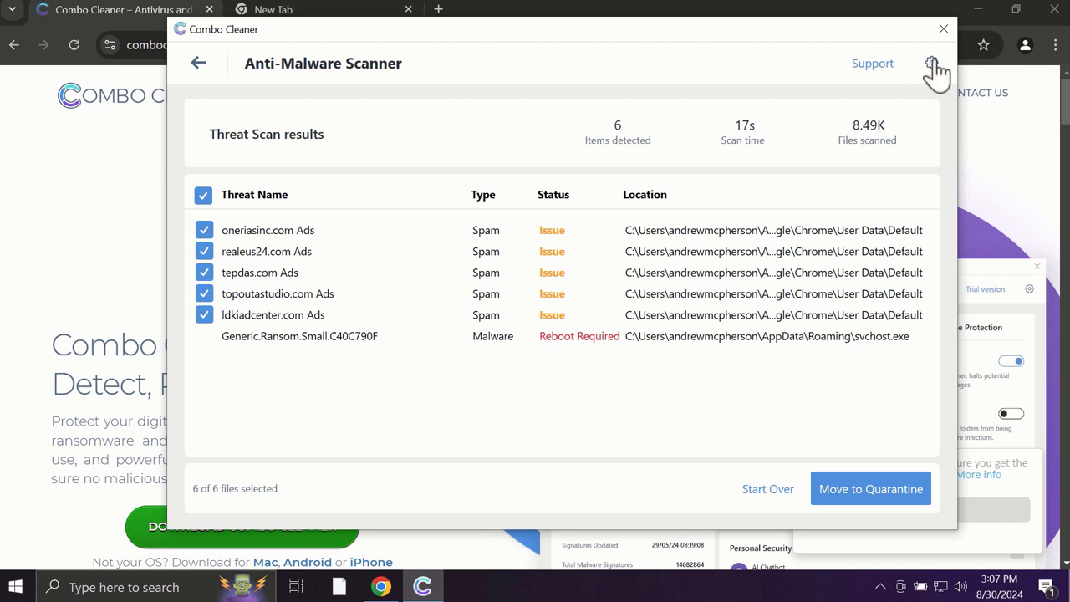
View the Anti-Ransomware settings, then return to the Dashboard showing six unresolved scan items
left_click(934, 64)
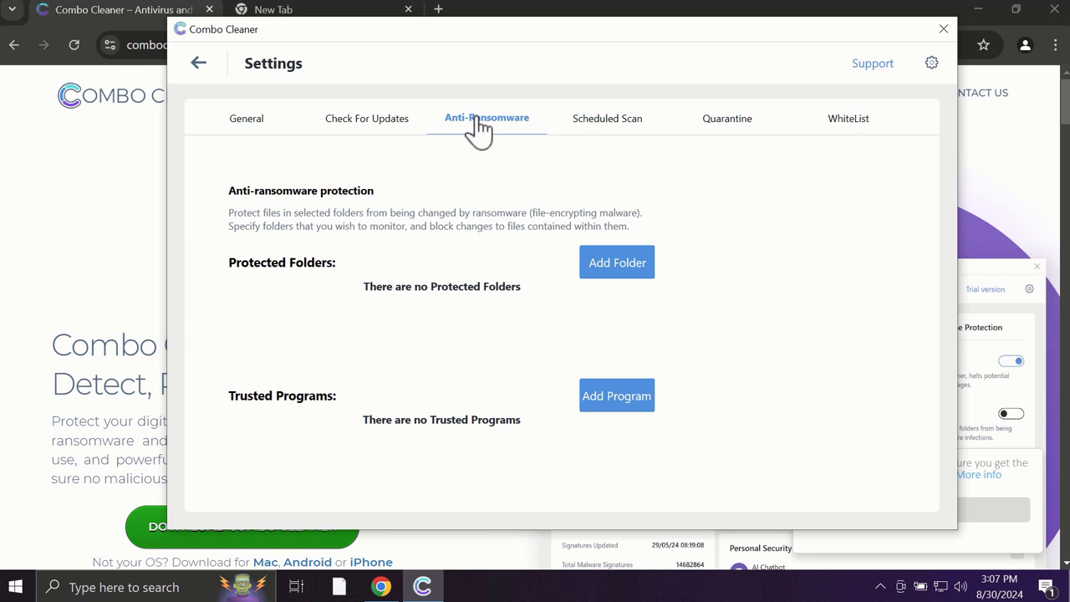
mouse_move(606, 343)
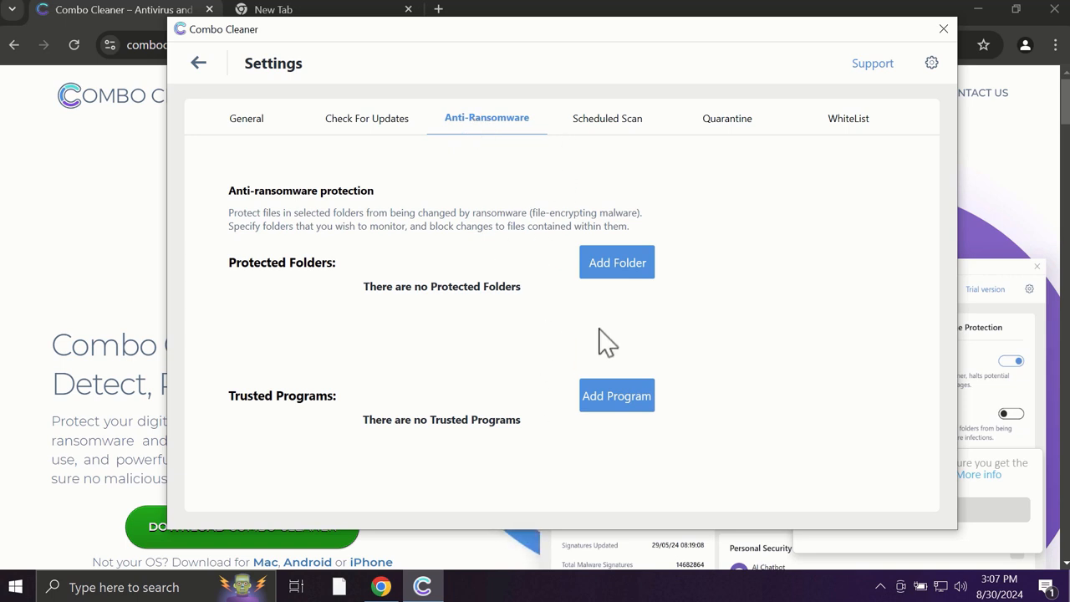
mouse_move(617, 263)
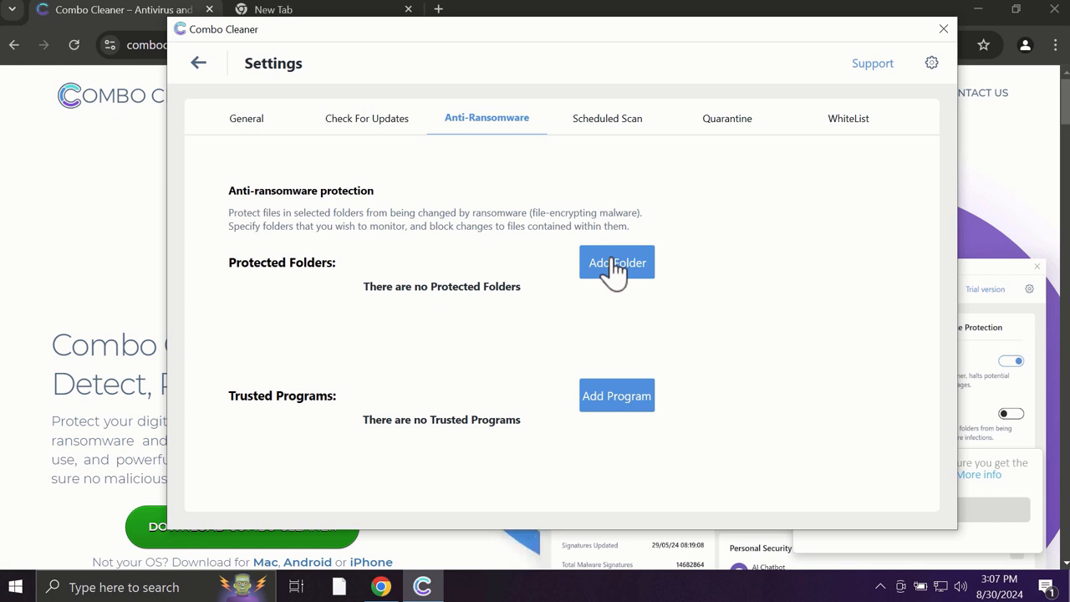
mouse_move(246, 117)
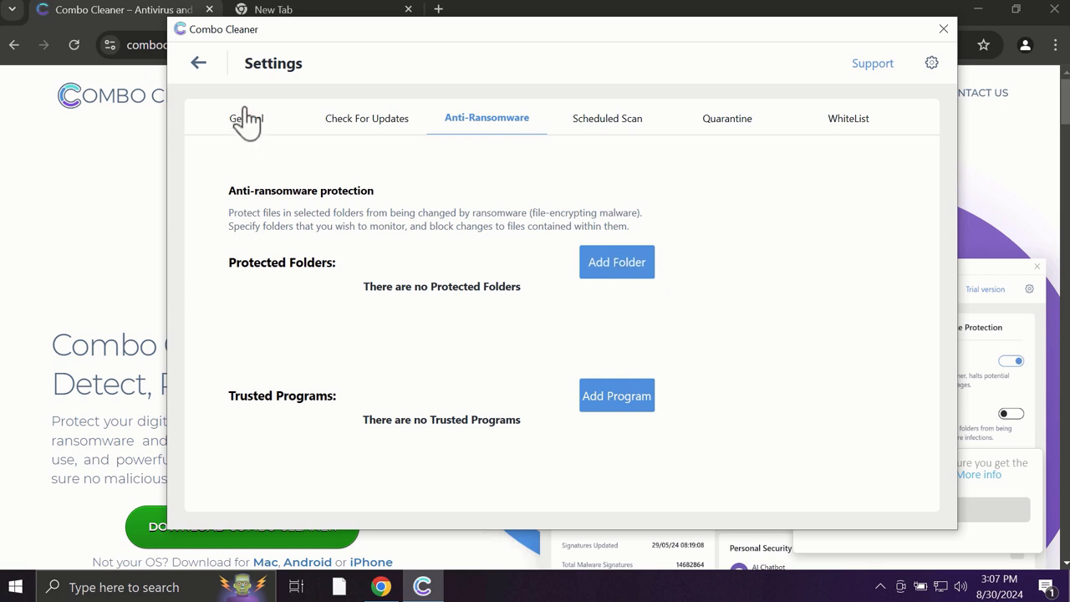
mouse_move(199, 75)
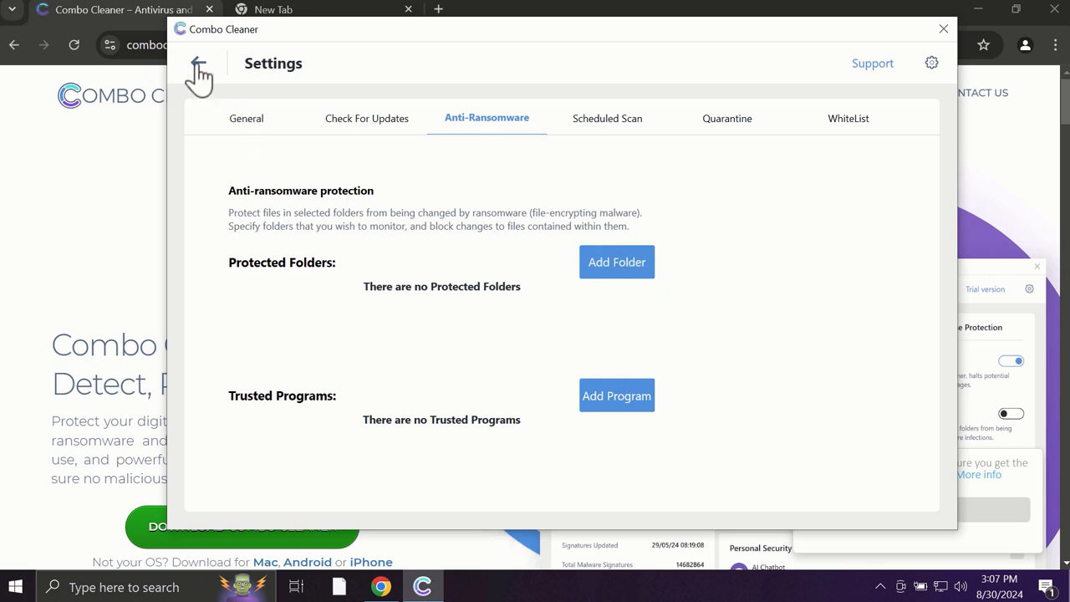
left_click(199, 70)
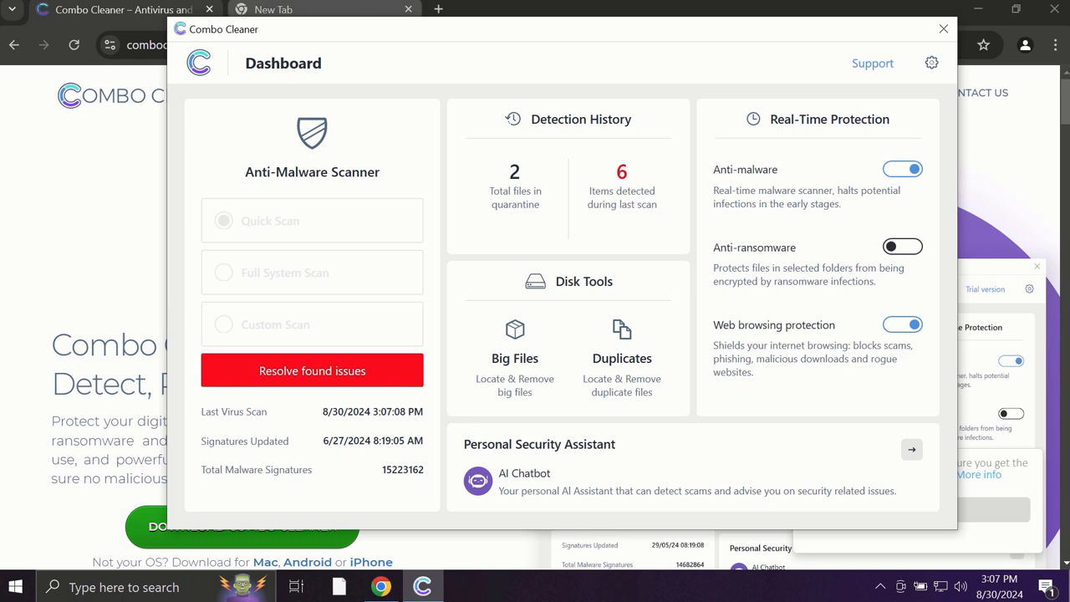